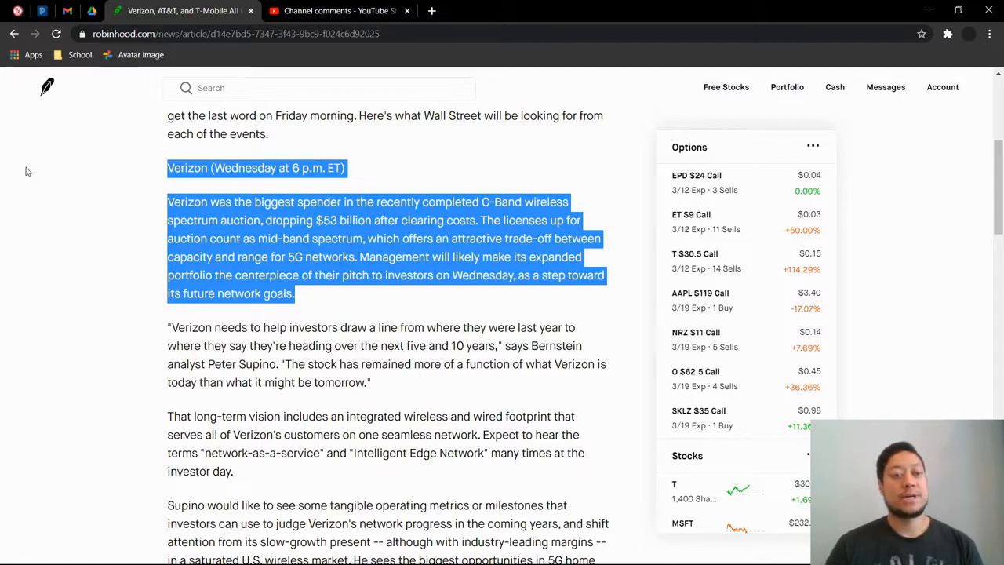
mouse_move(41, 197)
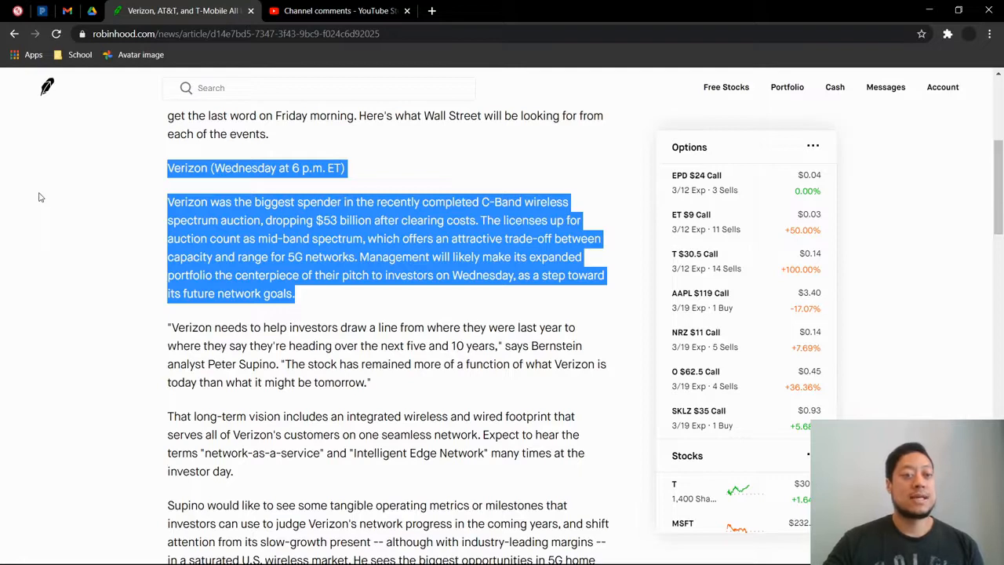
Highlight the T-Mobile section's heading and opening paragraph on the Sprint merger update.
scroll("down", 3)
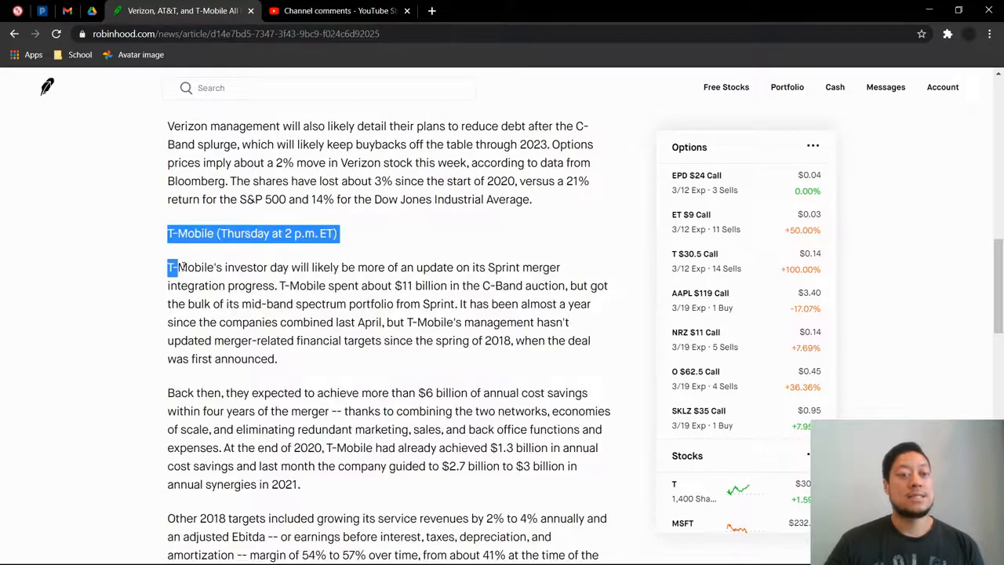
left_click_drag(166, 267, 276, 357)
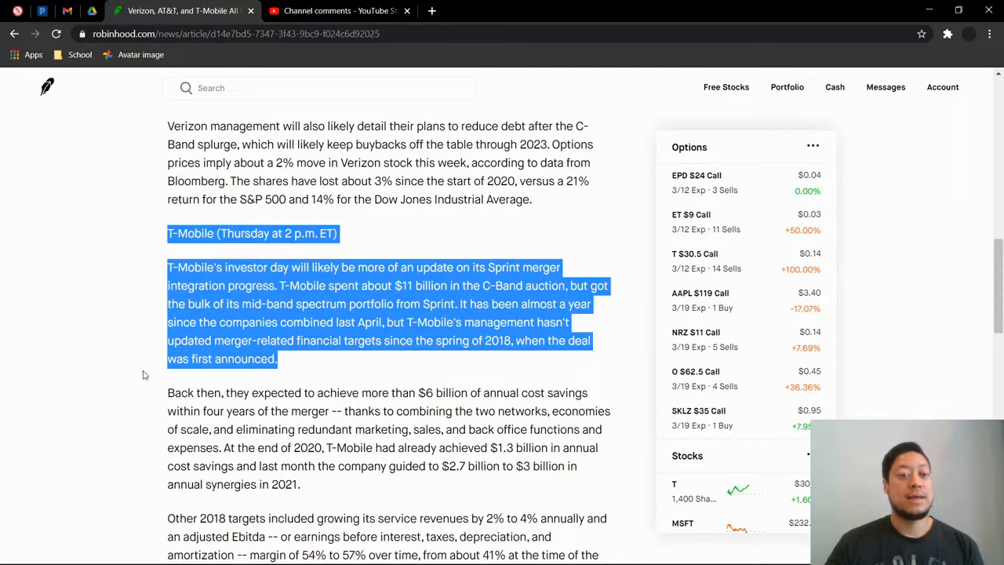
mouse_move(113, 389)
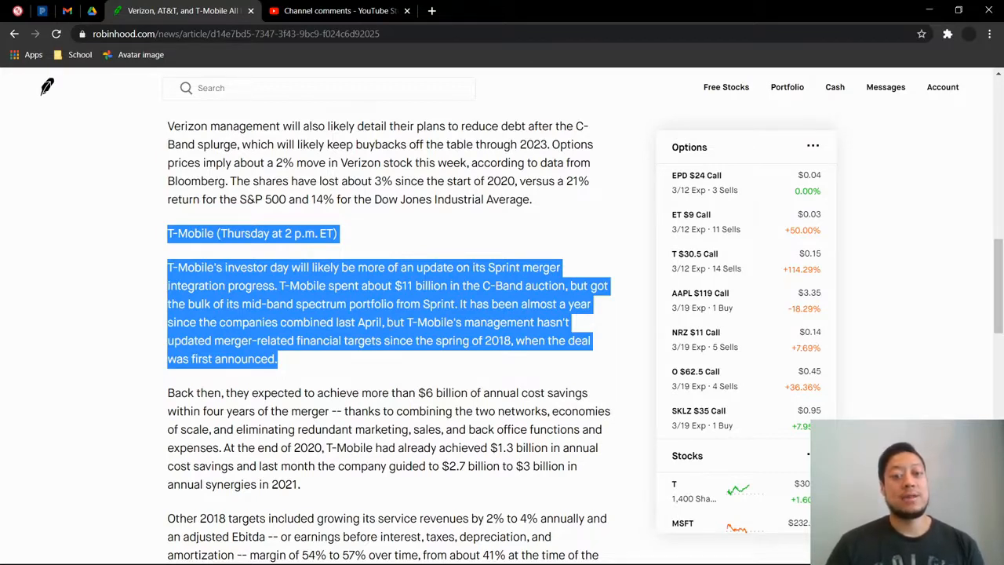
mouse_move(198, 375)
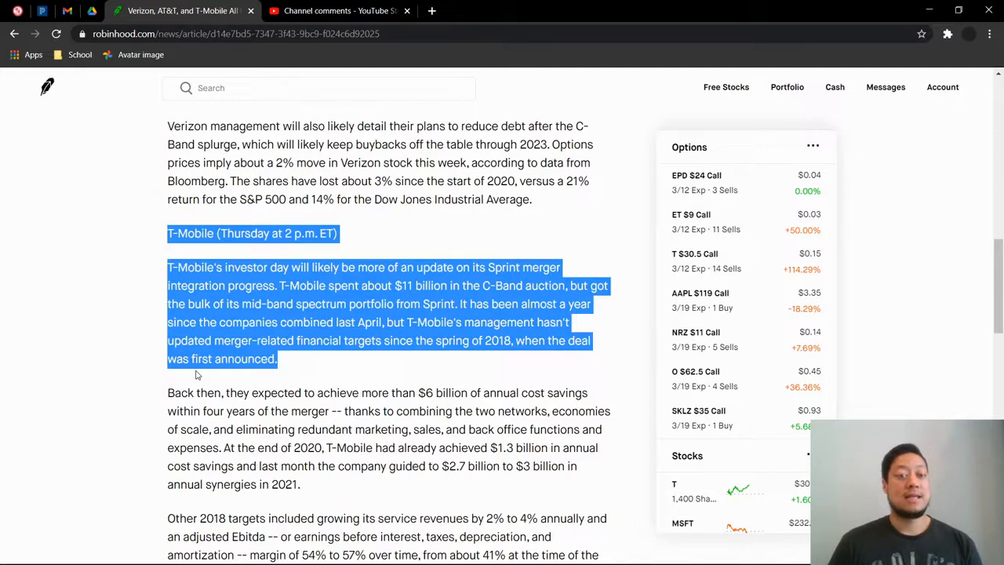
mouse_move(90, 355)
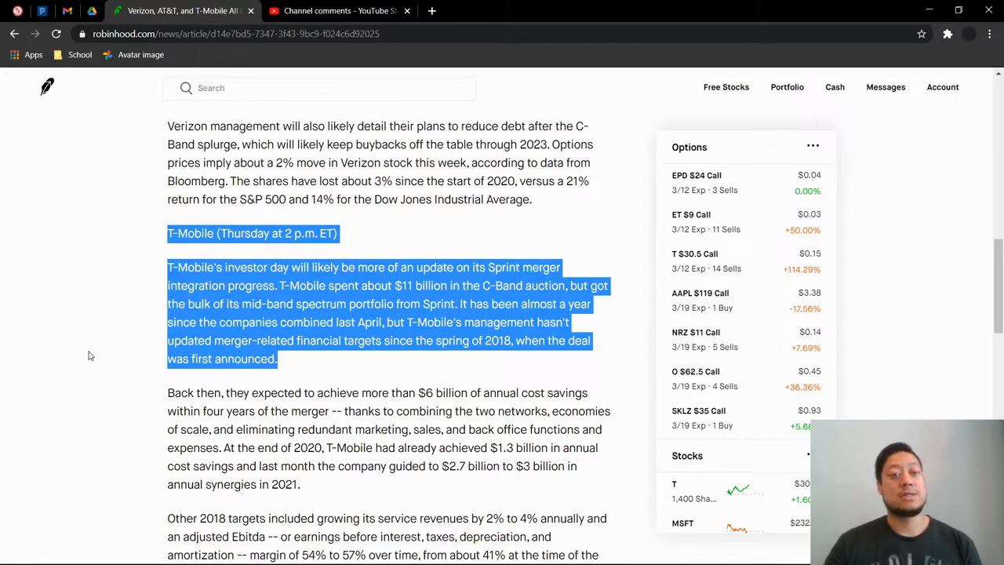
scroll("down", 3)
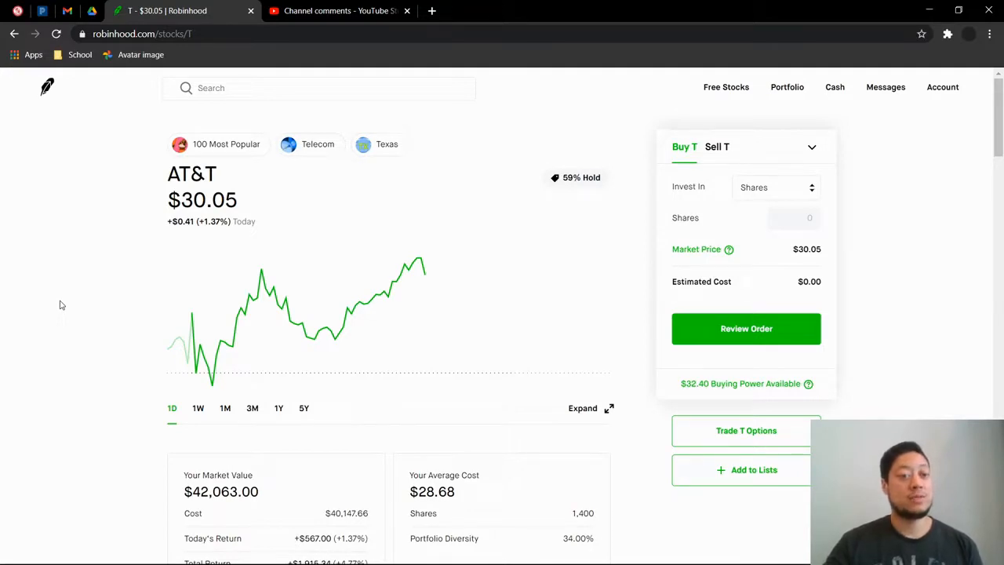
mouse_move(72, 312)
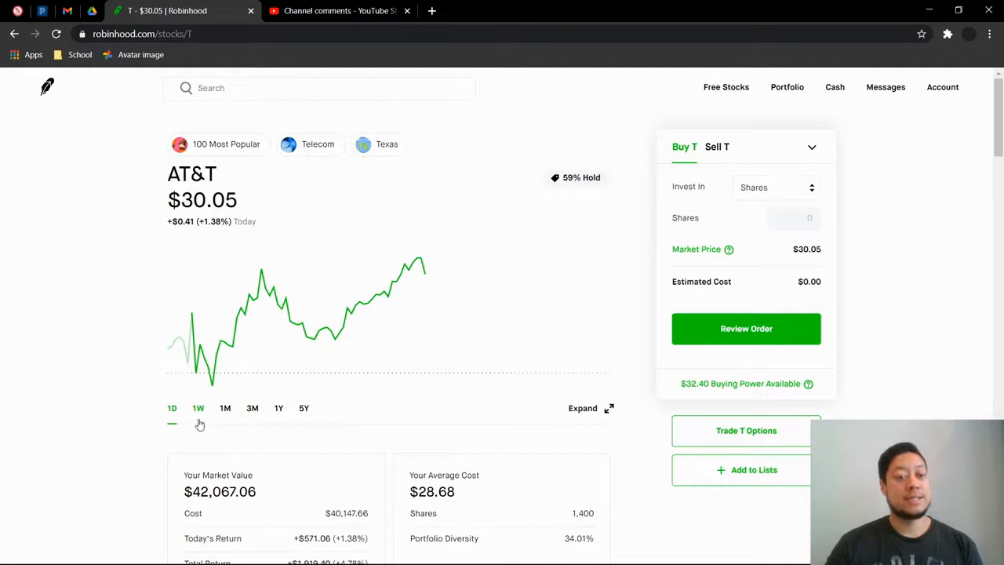
Step the AT&T chart through 1W, 1M, 3M and 1Y ranges, ending on the past year.
left_click(198, 408)
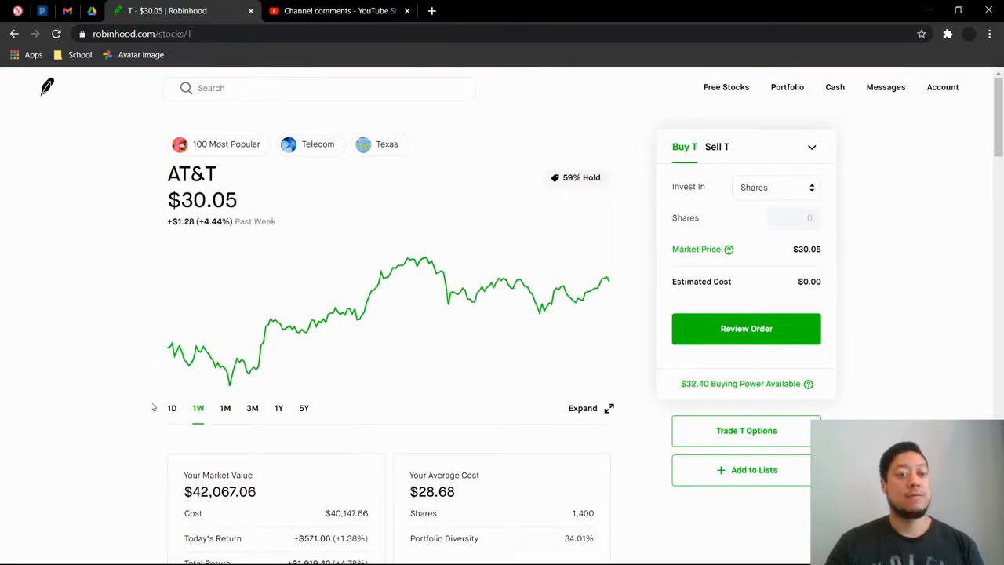
left_click(226, 408)
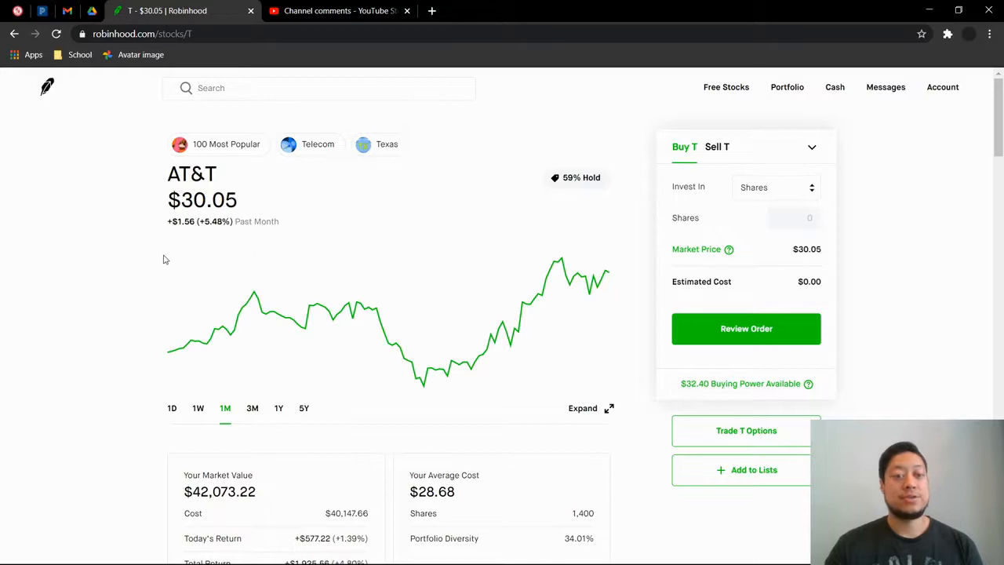
left_click(251, 409)
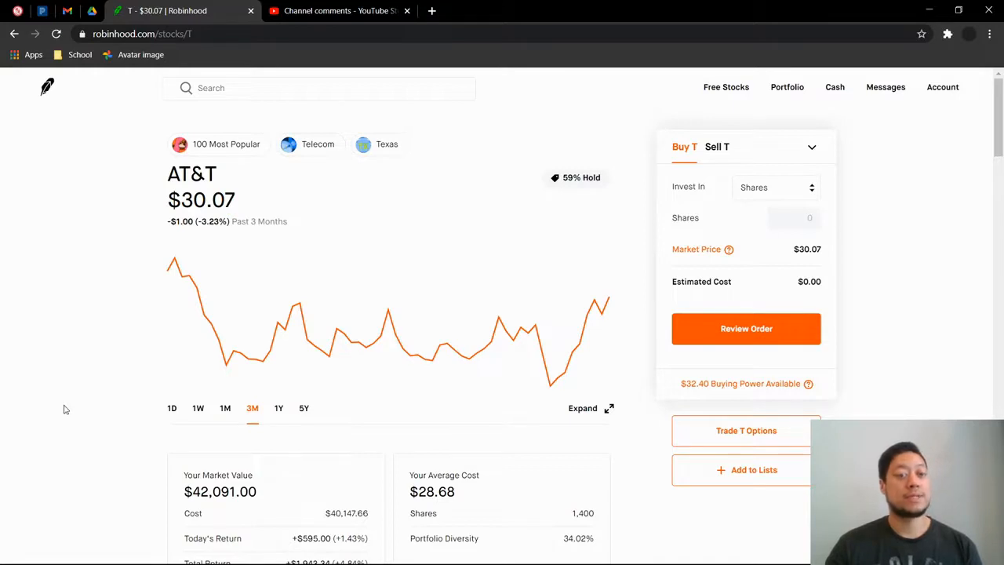
left_click(279, 408)
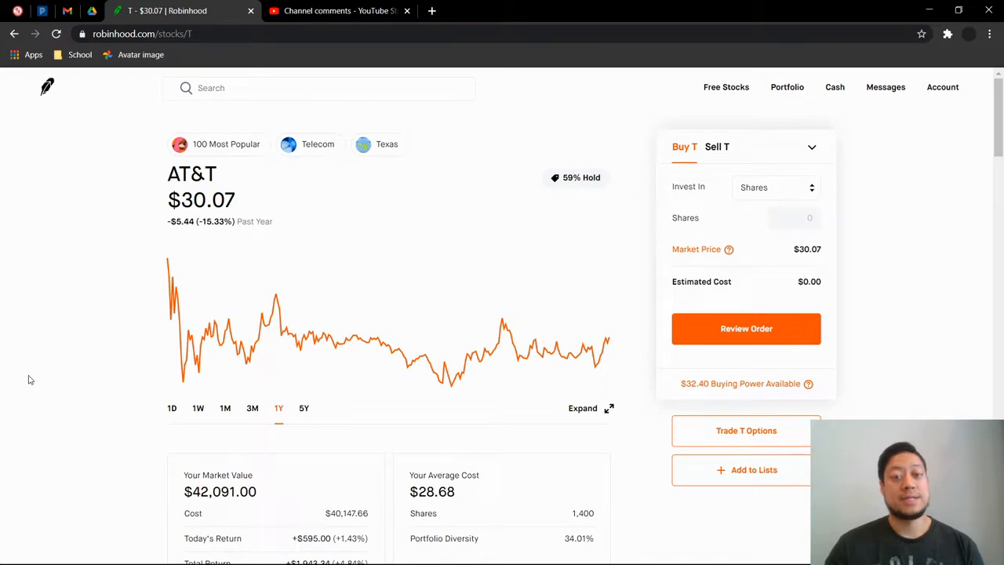
mouse_move(499, 344)
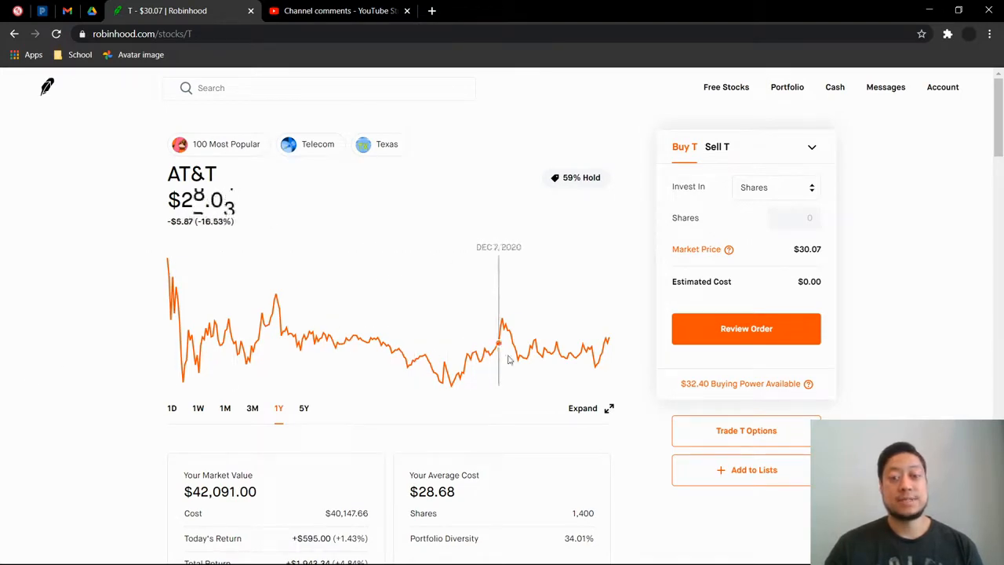
mouse_move(505, 338)
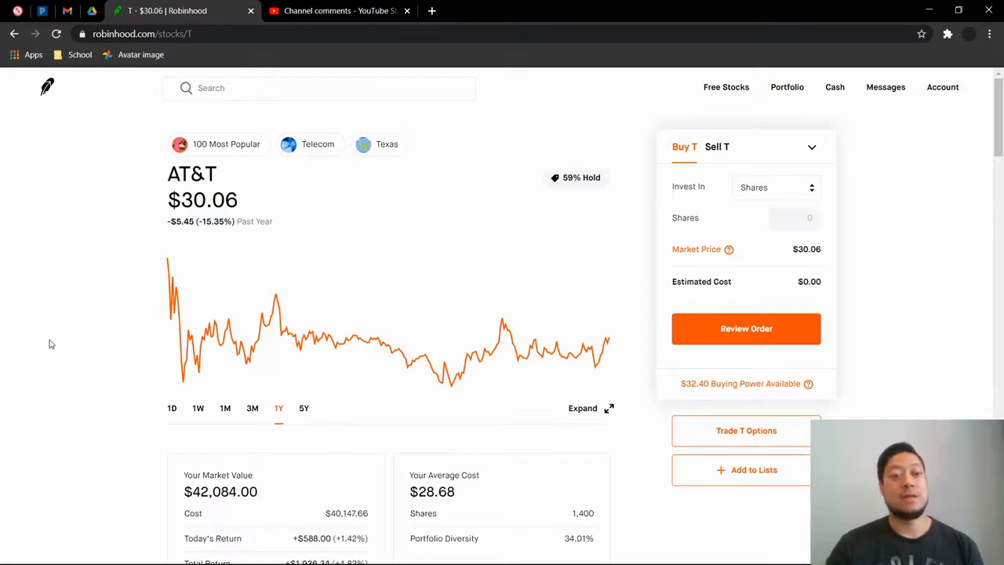
scroll("down", 3)
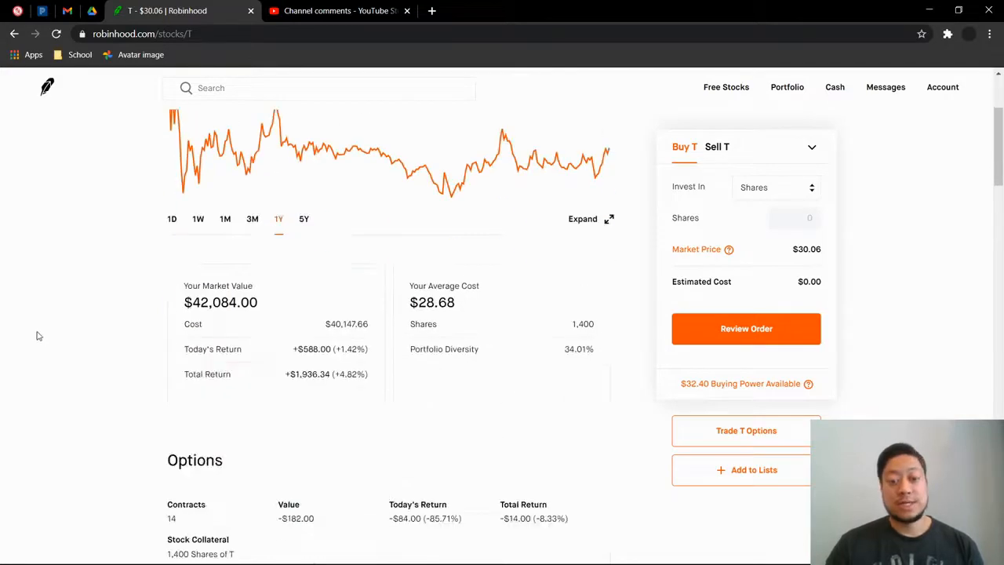
scroll("down", 3)
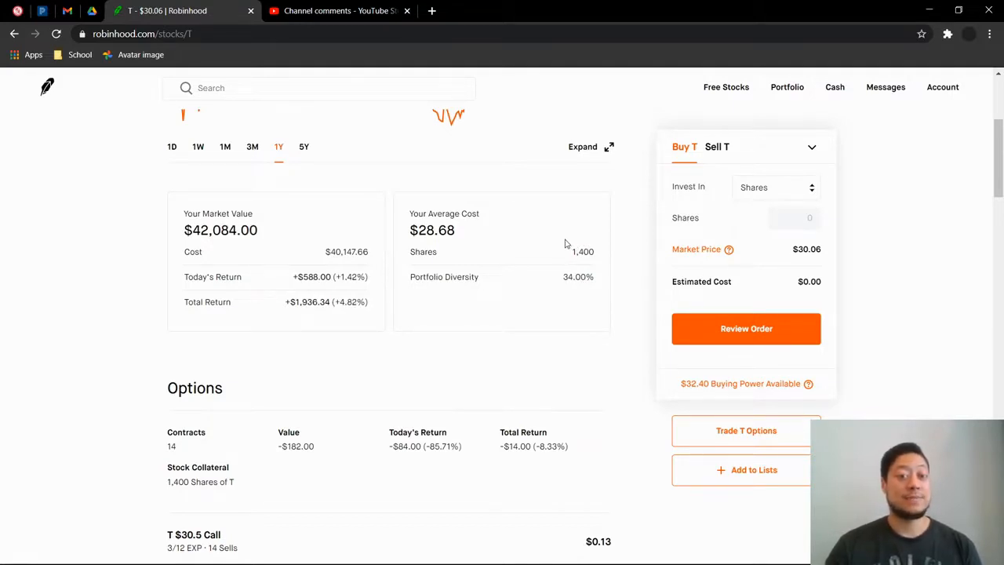
mouse_move(574, 251)
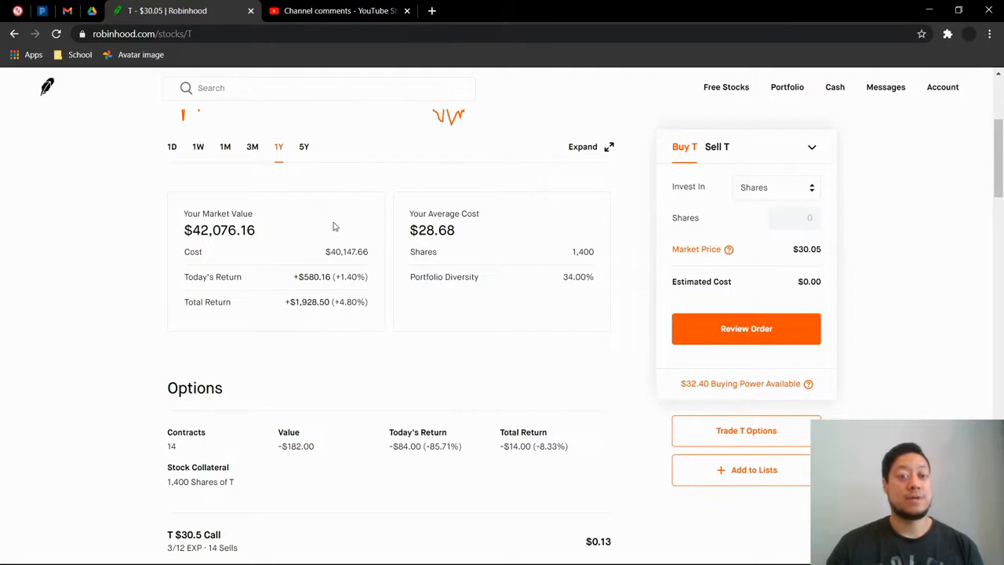
mouse_move(305, 181)
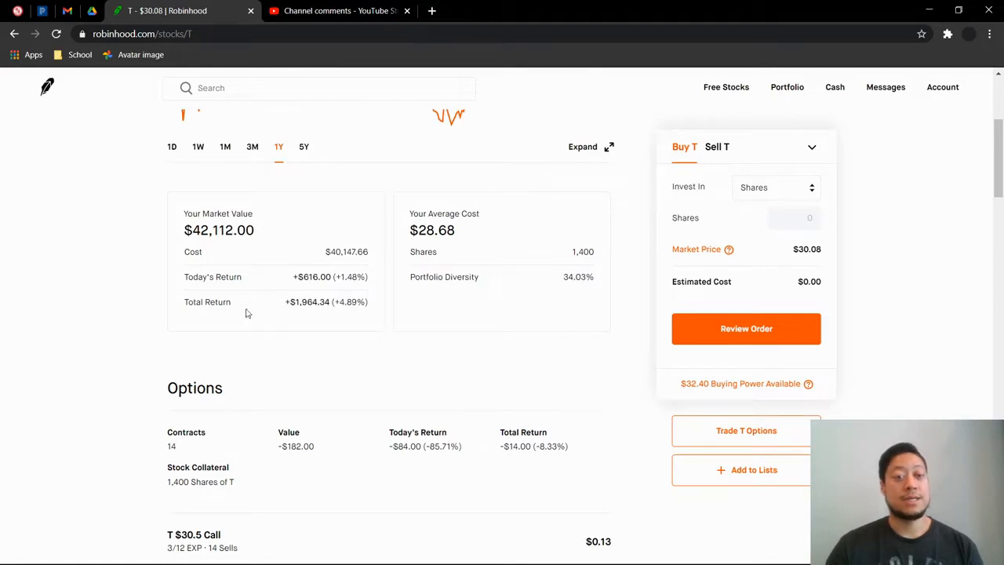
mouse_move(116, 281)
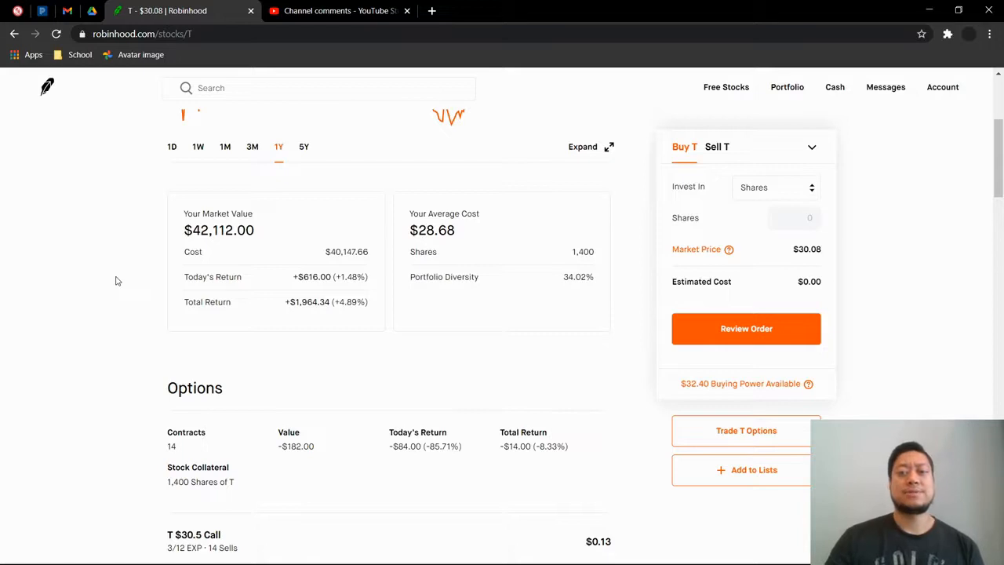
scroll("up", 3)
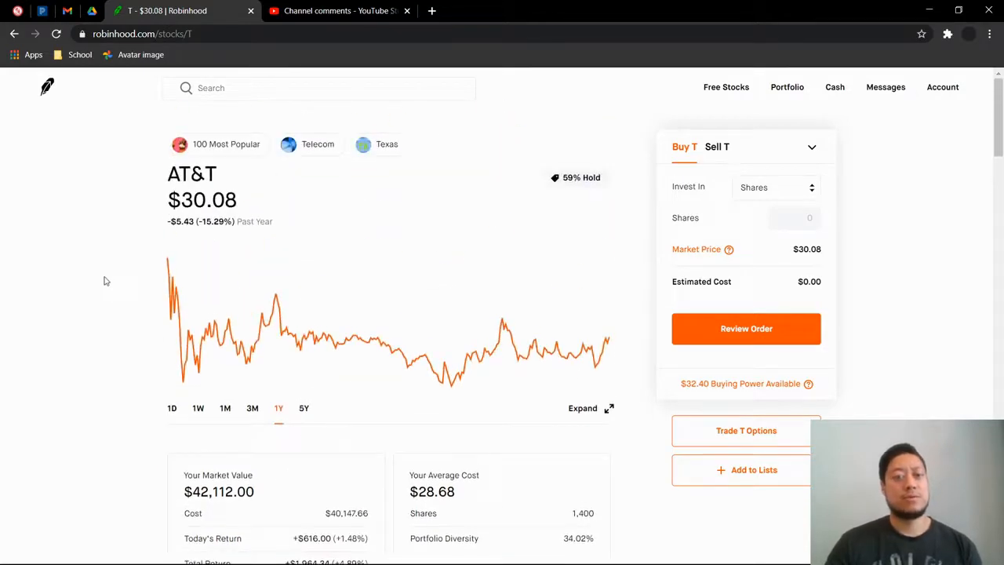